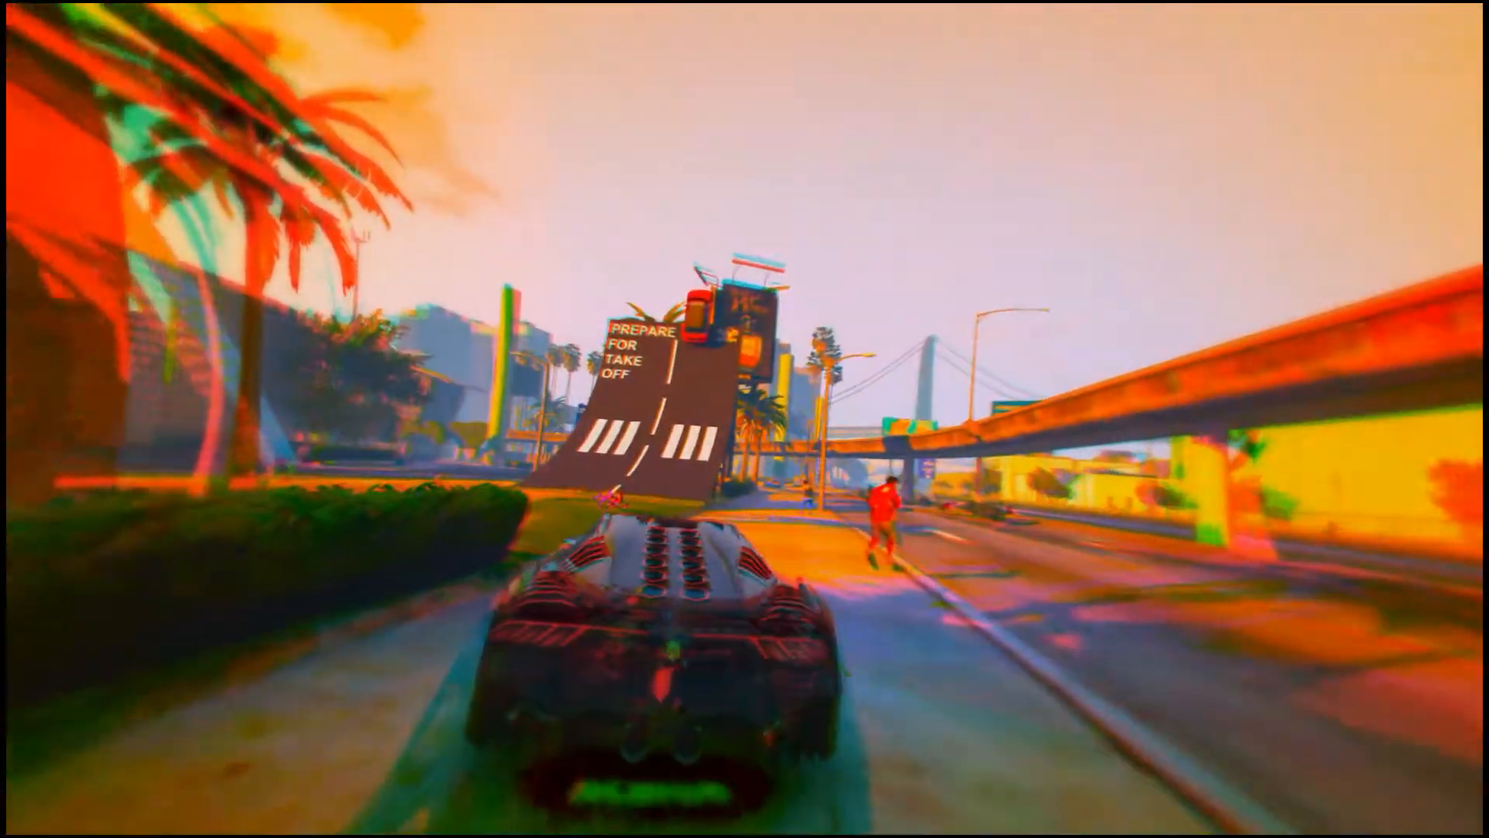
key(w)
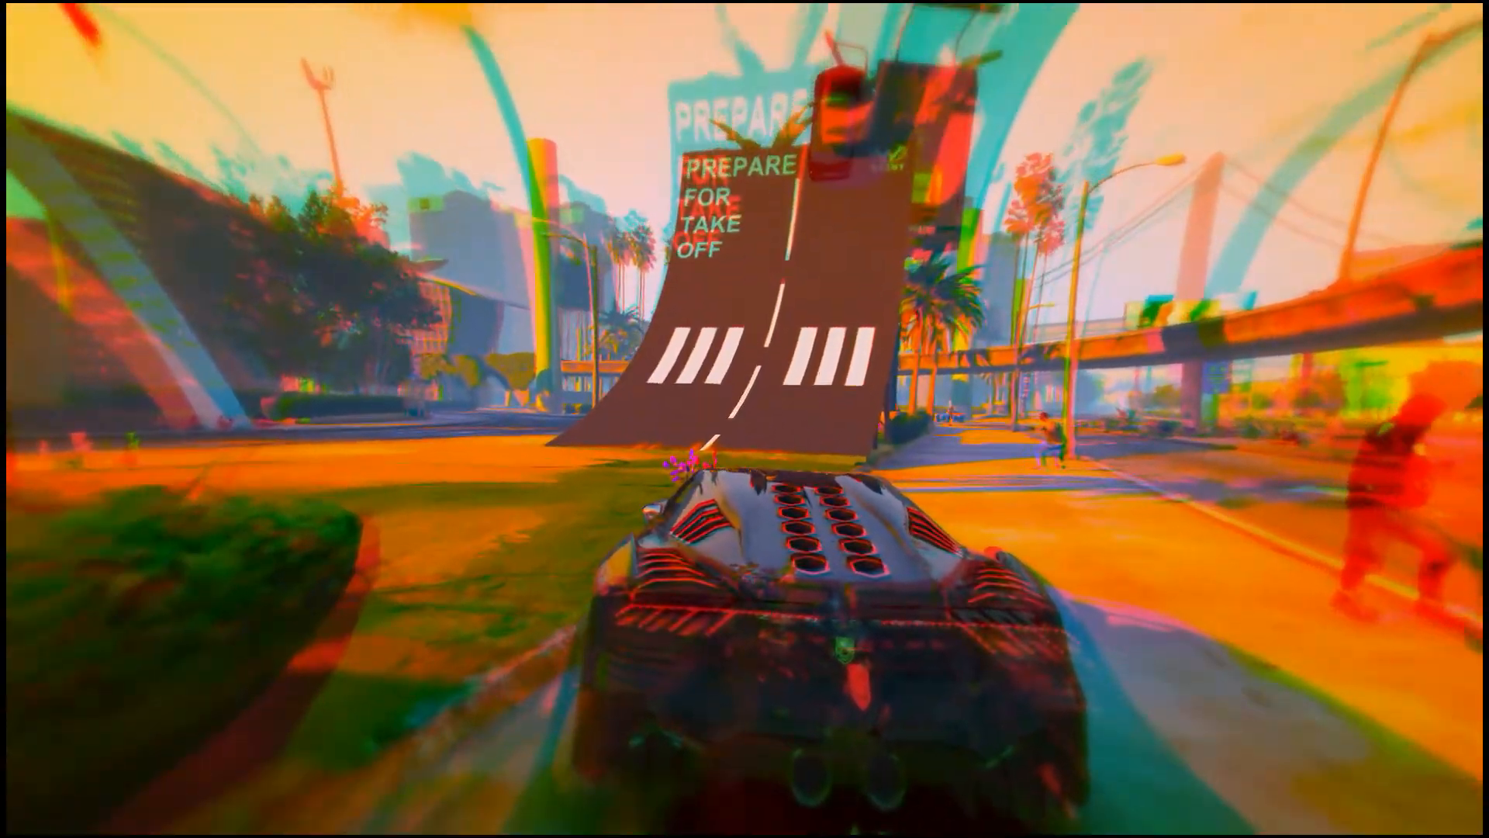